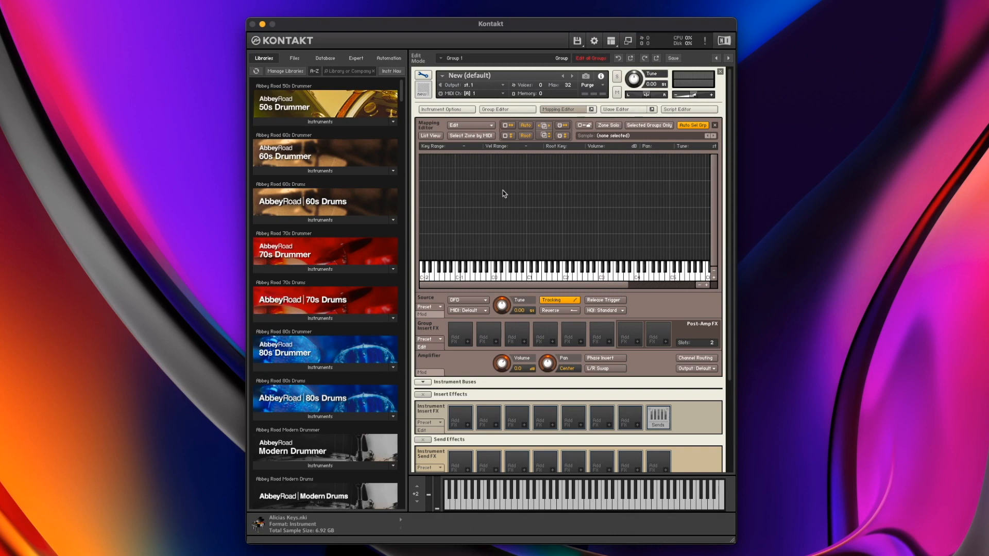
pyautogui.moveTo(572, 250)
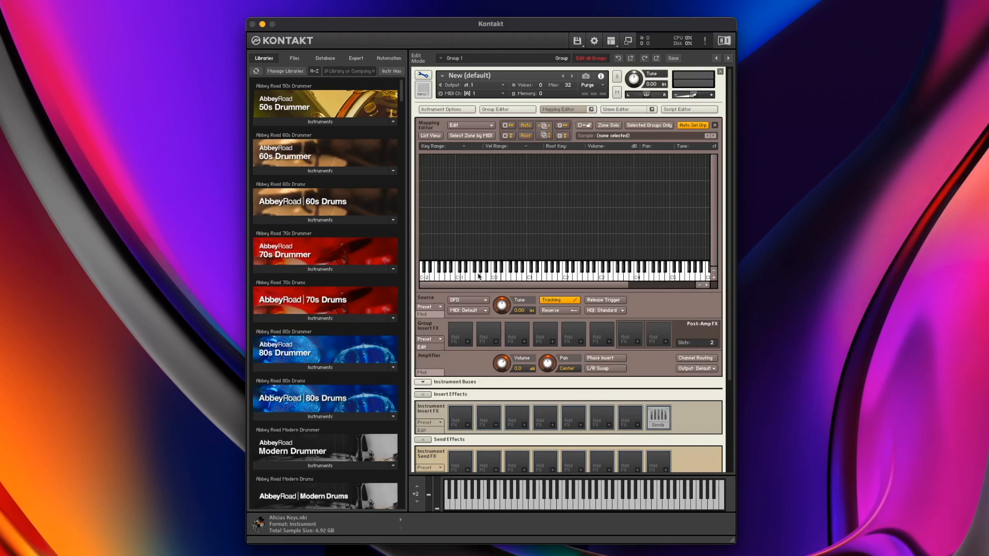
pyautogui.moveTo(523, 270)
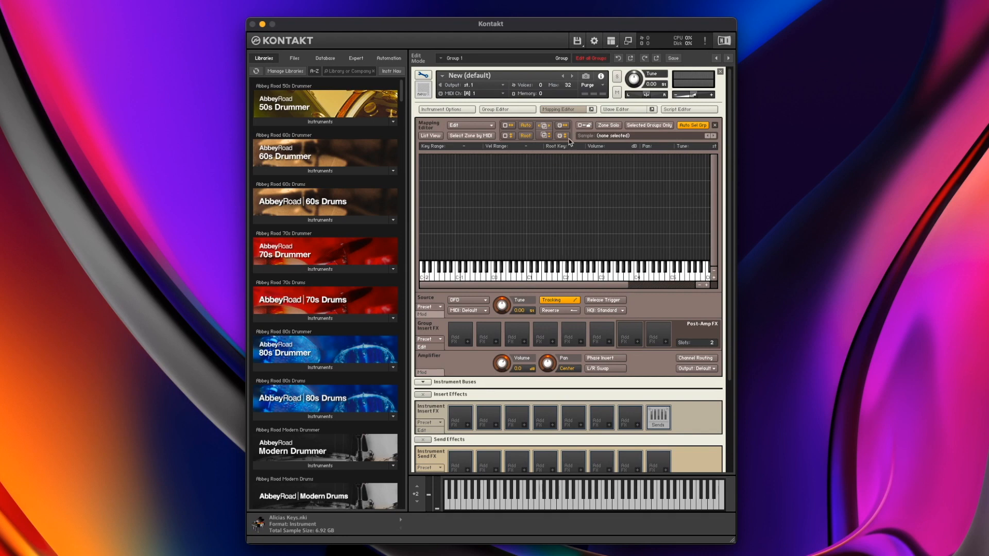
pyautogui.moveTo(506, 111)
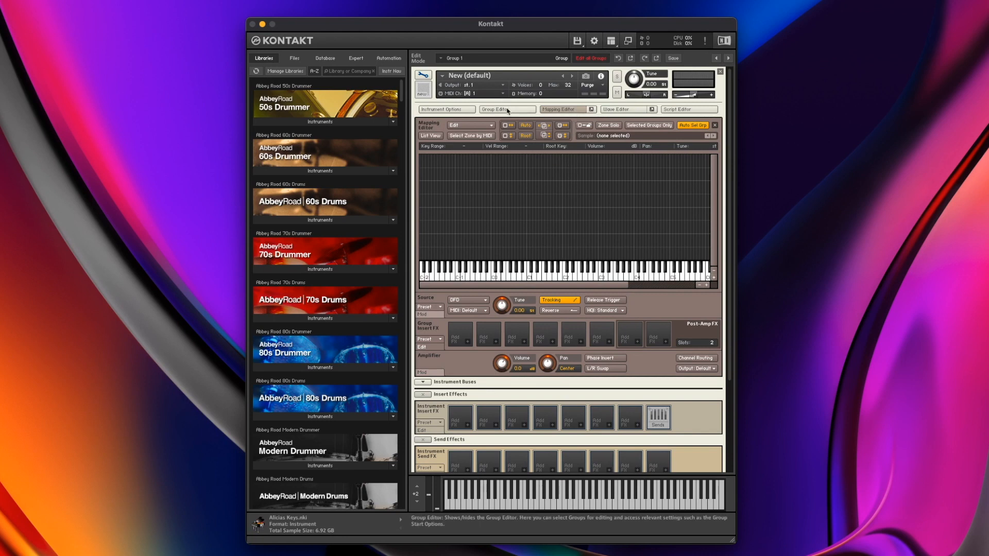
# Show the Group Editor, listing Group 1 above the Mapping Editor
pyautogui.click(505, 110)
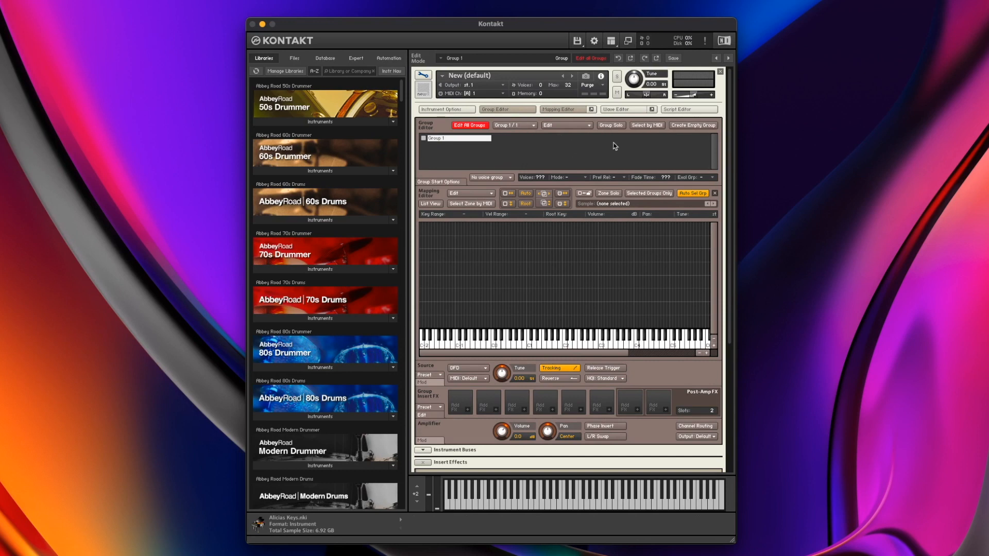
pyautogui.moveTo(457, 160)
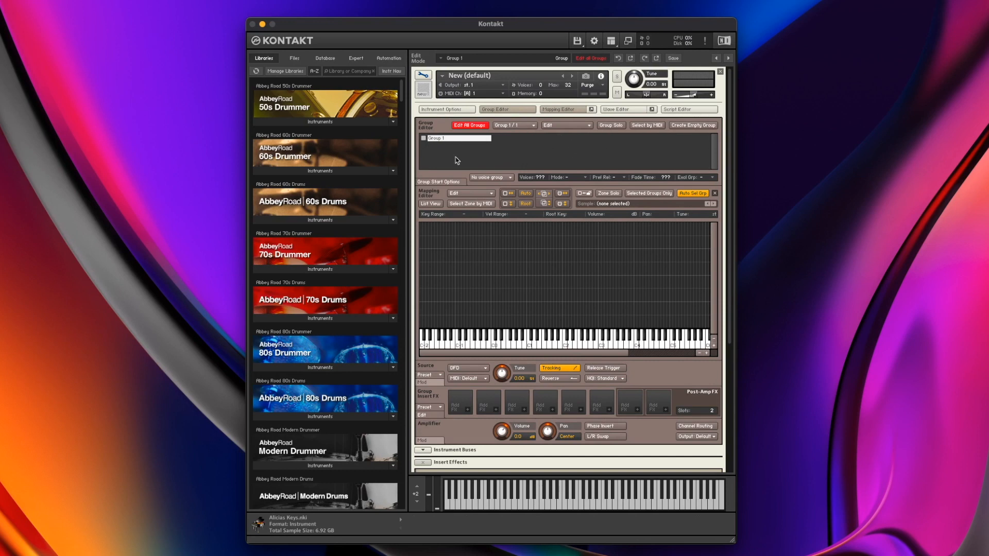
pyautogui.moveTo(470, 204)
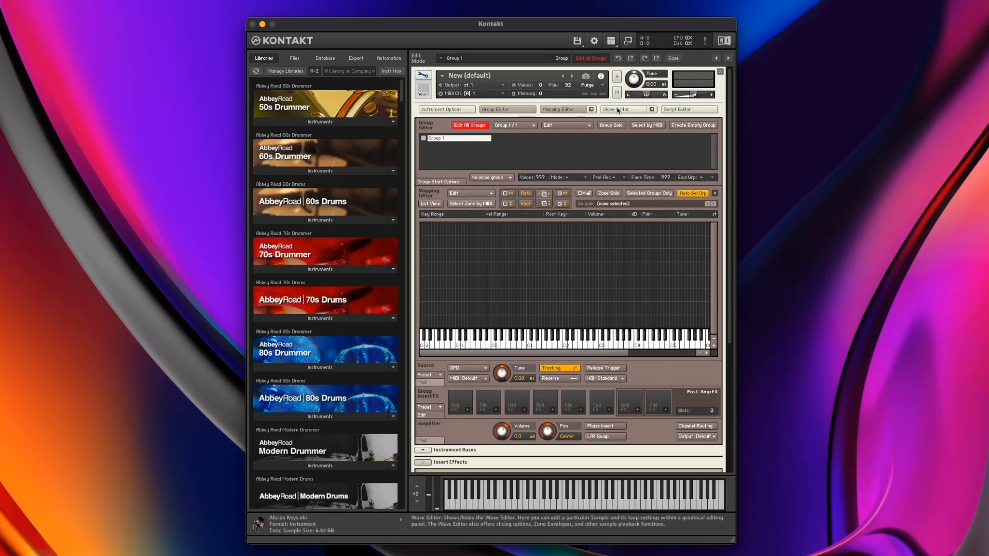
# Show the empty Wave Editor beneath the Group and Mapping Editors
pyautogui.click(620, 109)
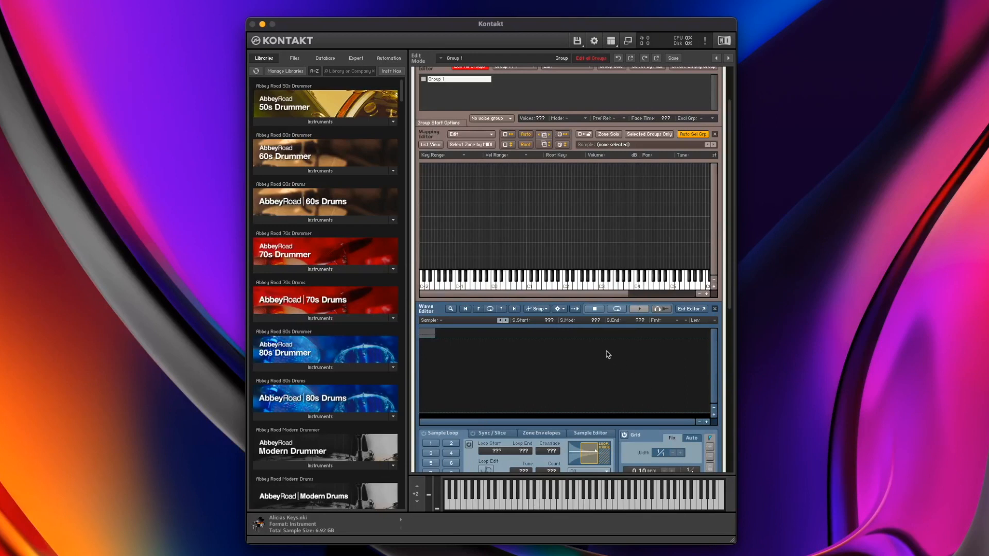
pyautogui.moveTo(541, 349)
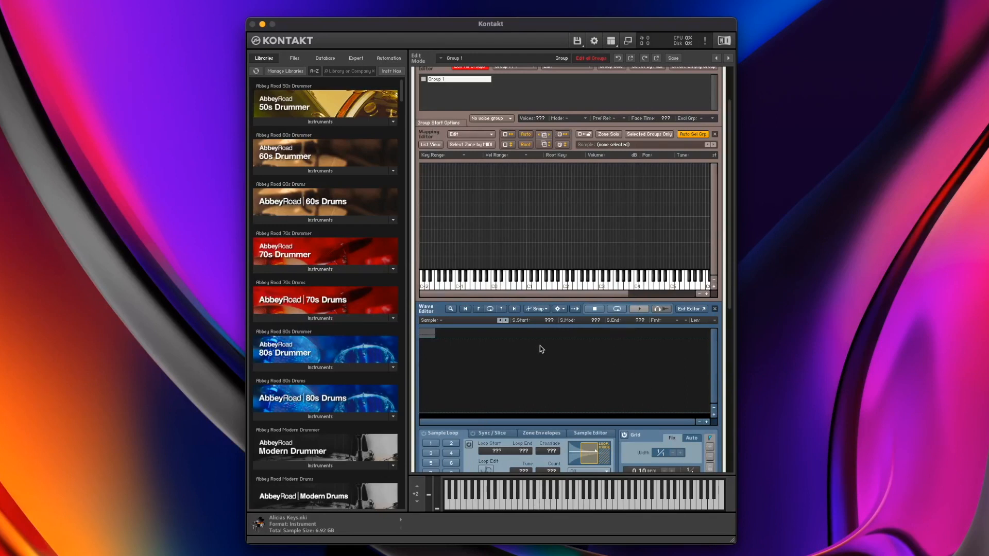
pyautogui.moveTo(592, 391)
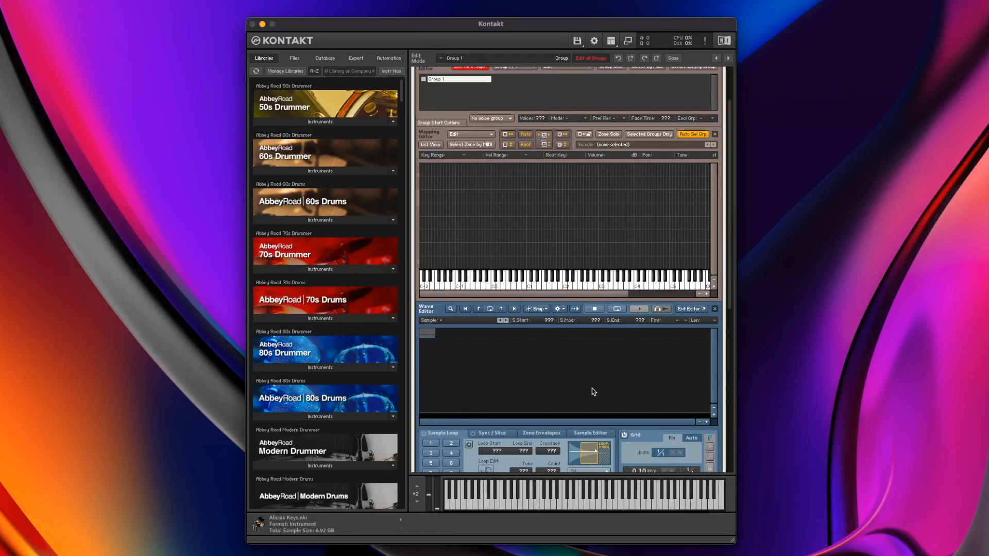
pyautogui.moveTo(576, 379)
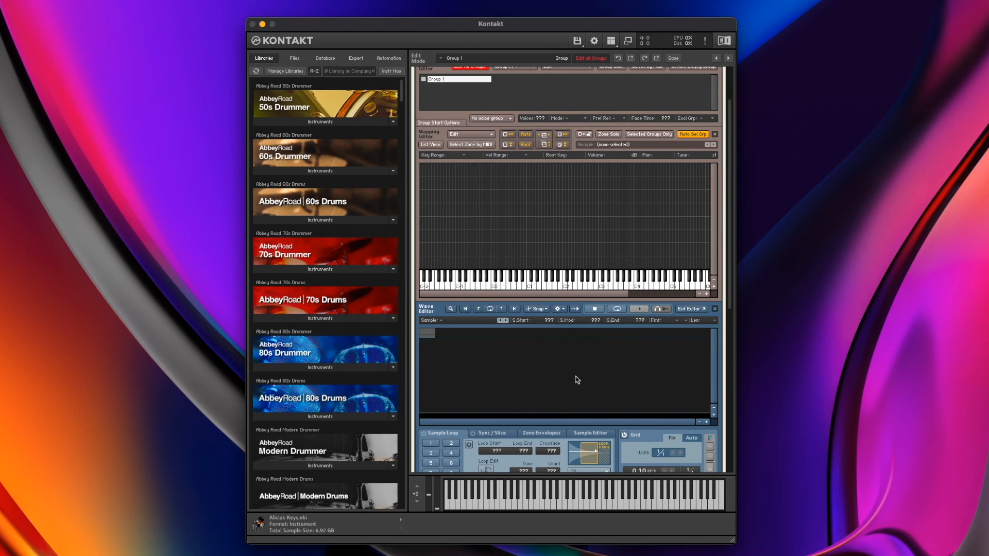
# Hide the Group, Mapping and Wave Editors, leaving source, effects and modulation sections
pyautogui.click(567, 109)
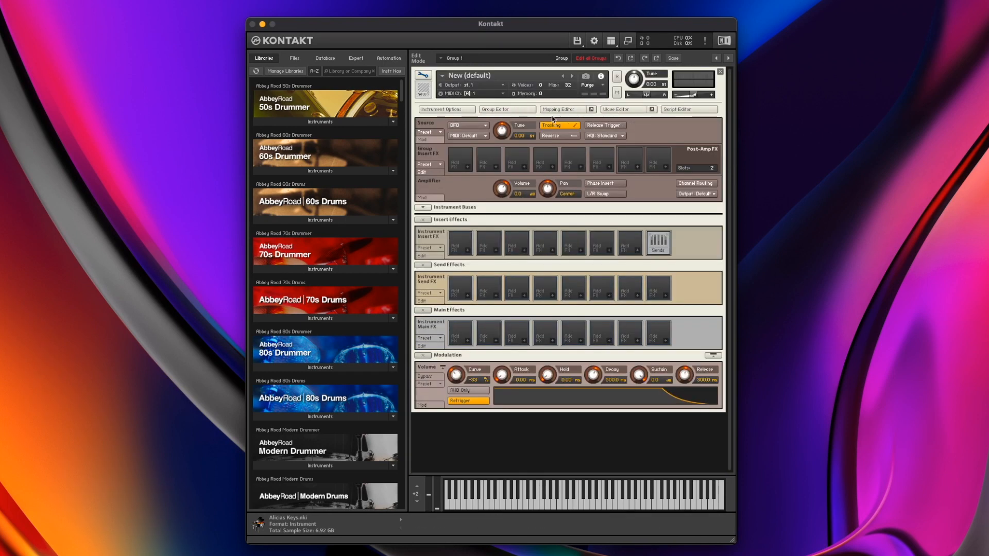
pyautogui.moveTo(444, 246)
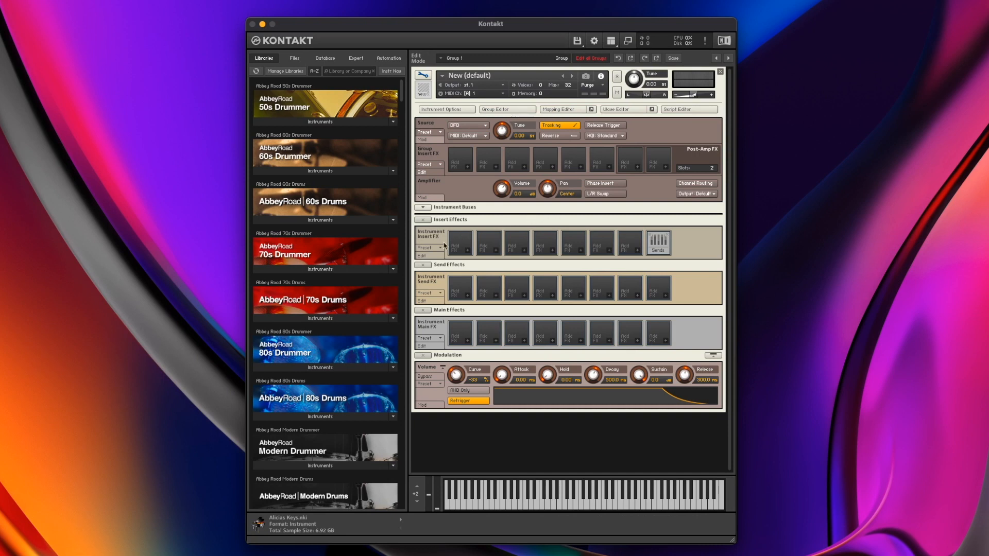